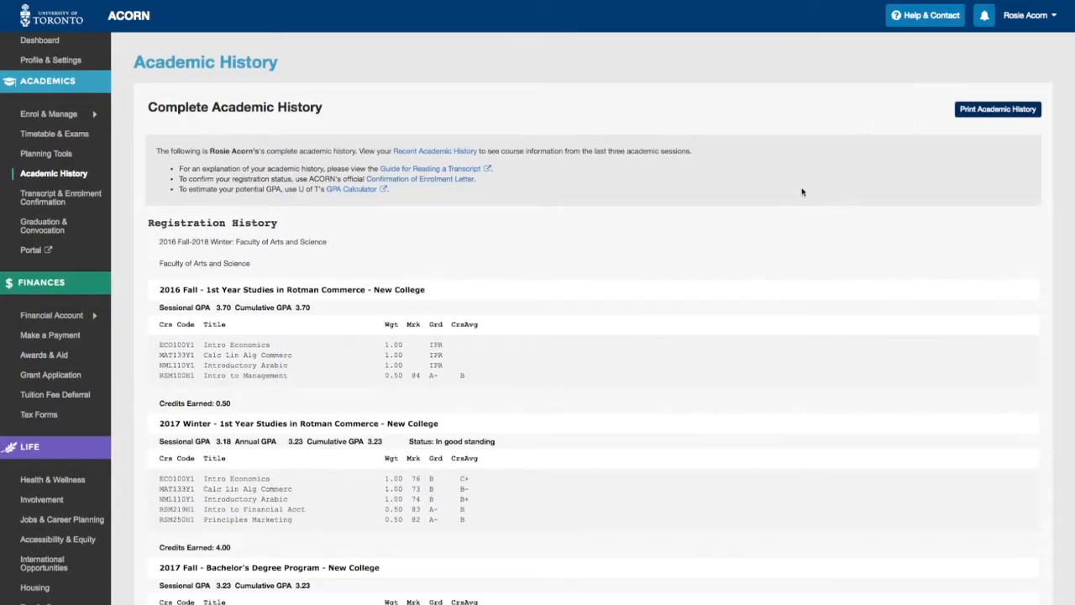
- Scroll the Academic History down to the 2018 Winter session GPAs
scroll(down, 3)
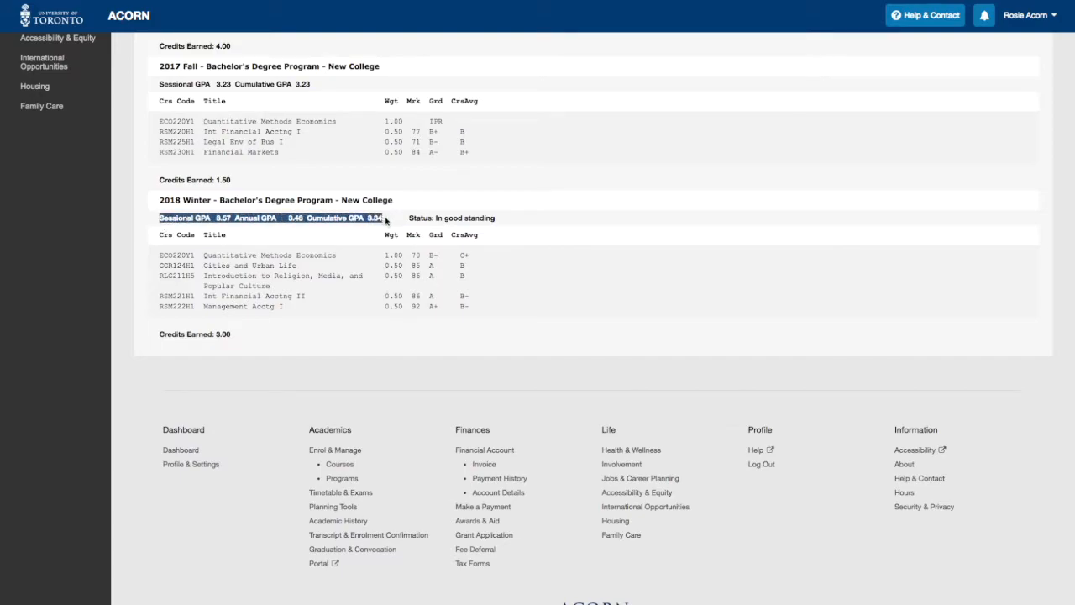
mouse_move(160, 337)
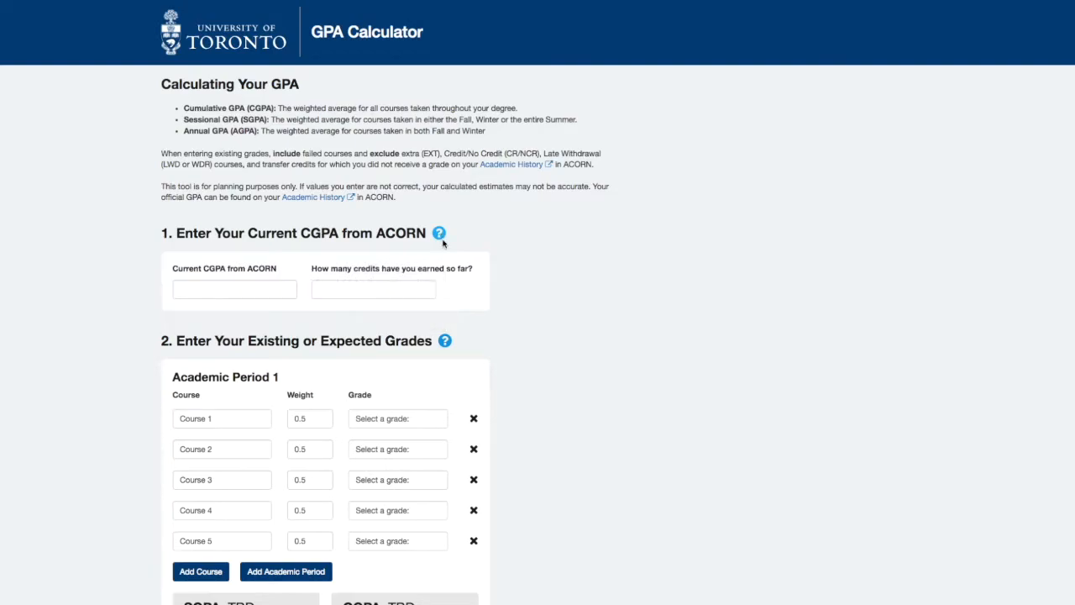
- Enter a current CGPA of 2.8 with 5 credits earned
click(445, 340)
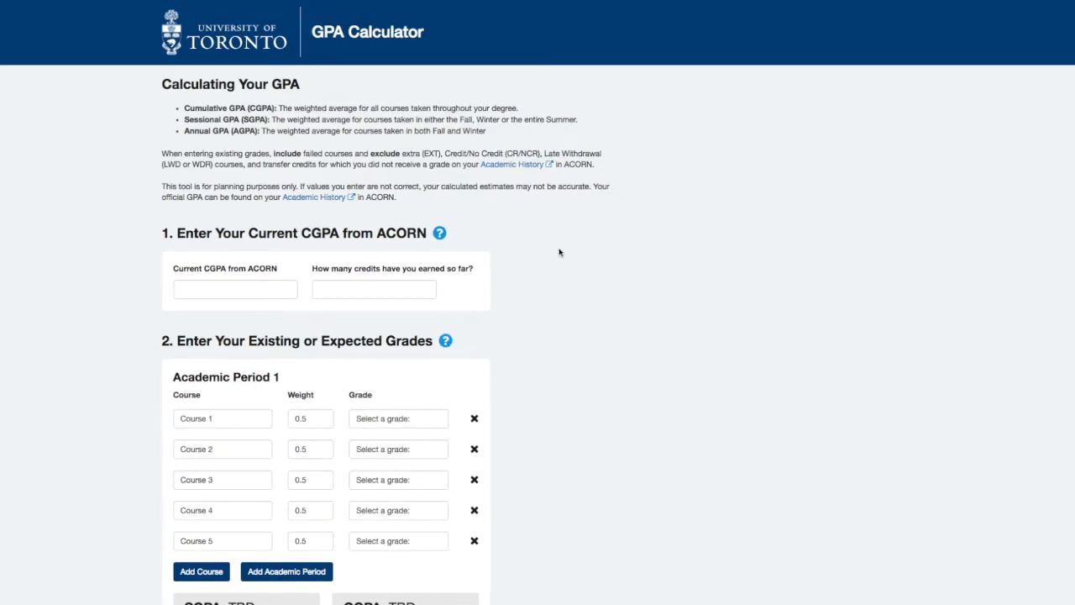
click(235, 289)
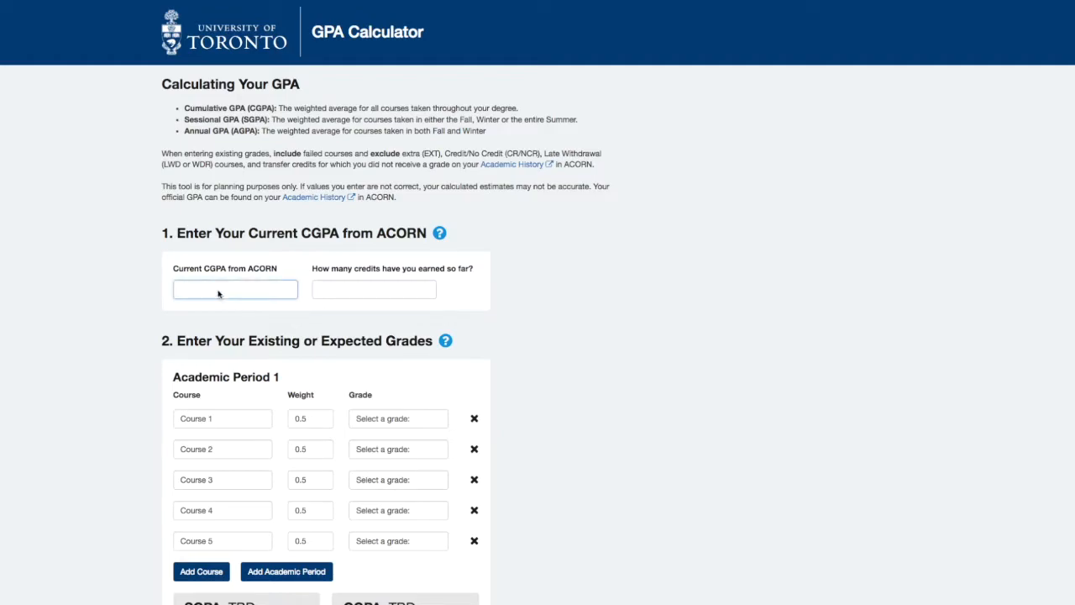
text(2.8)
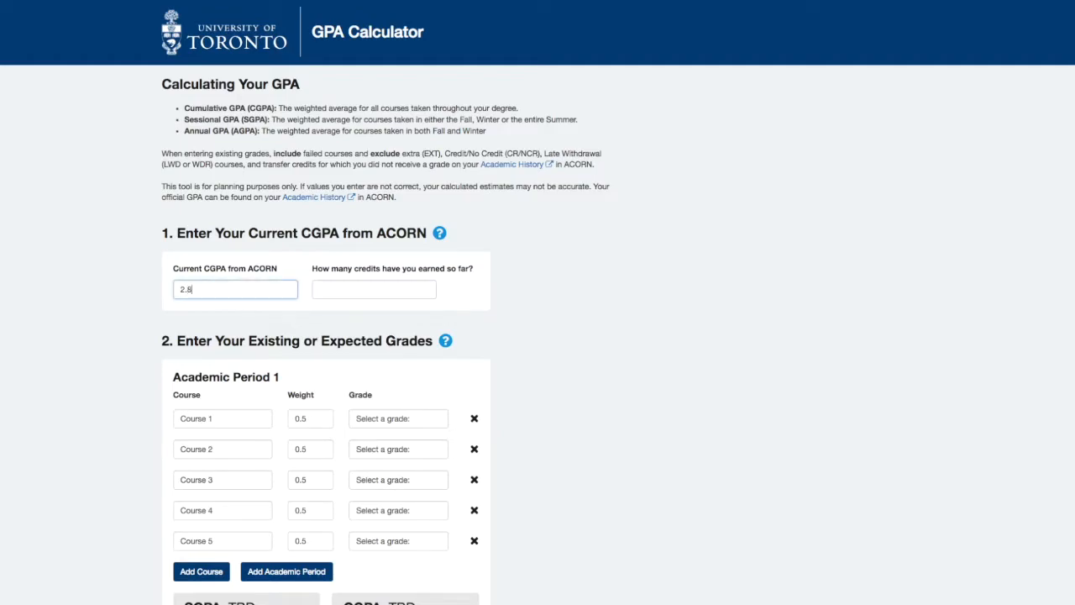
click(373, 289)
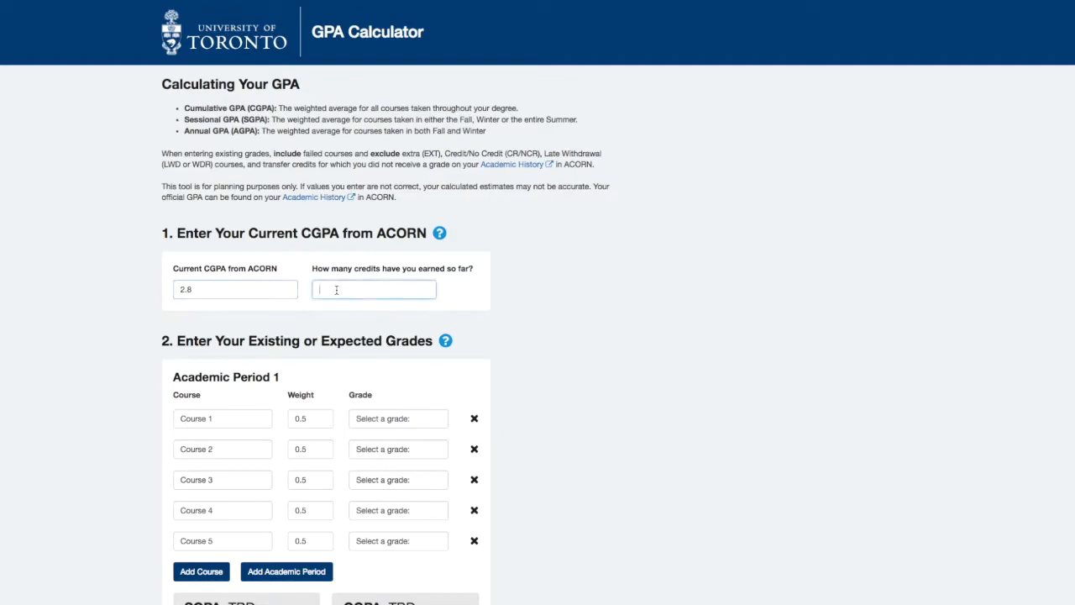
text(5)
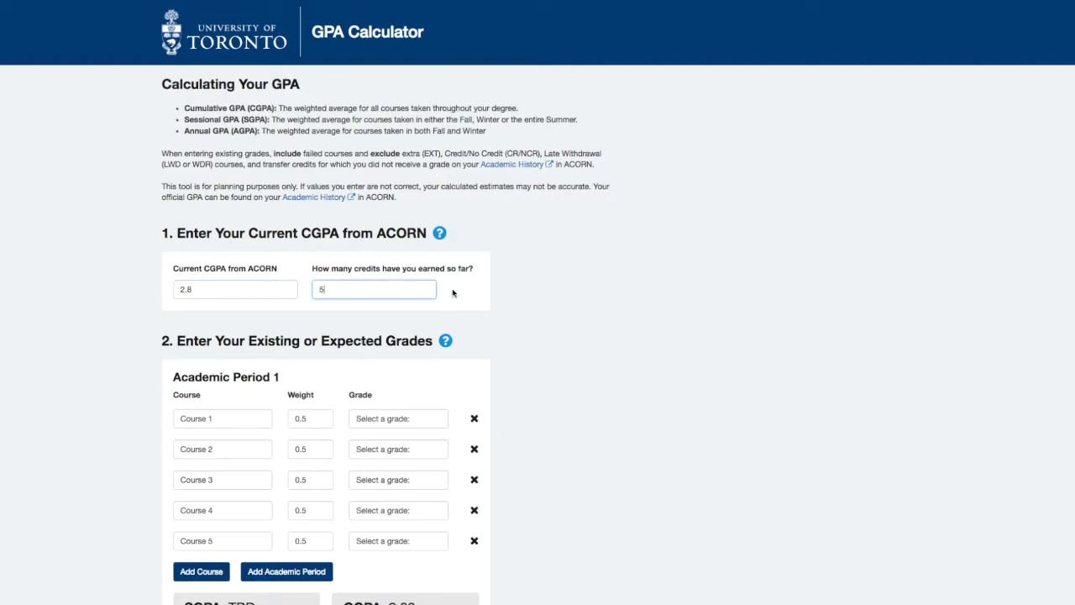
mouse_move(504, 298)
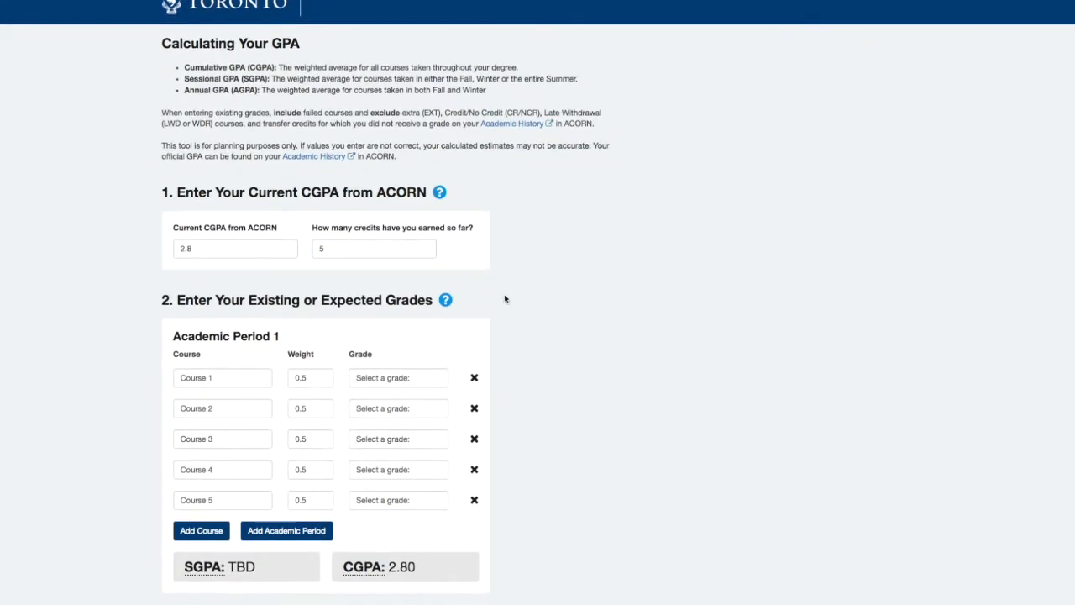
- Add a second academic period and try grades on extra courses before resetting the form
scroll(down, 3)
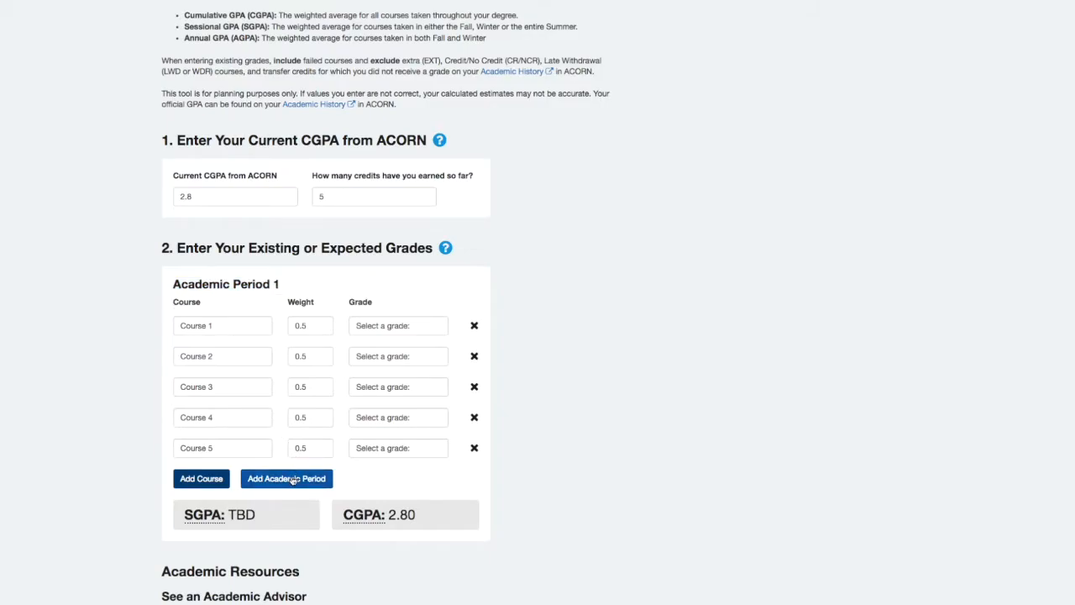
click(286, 477)
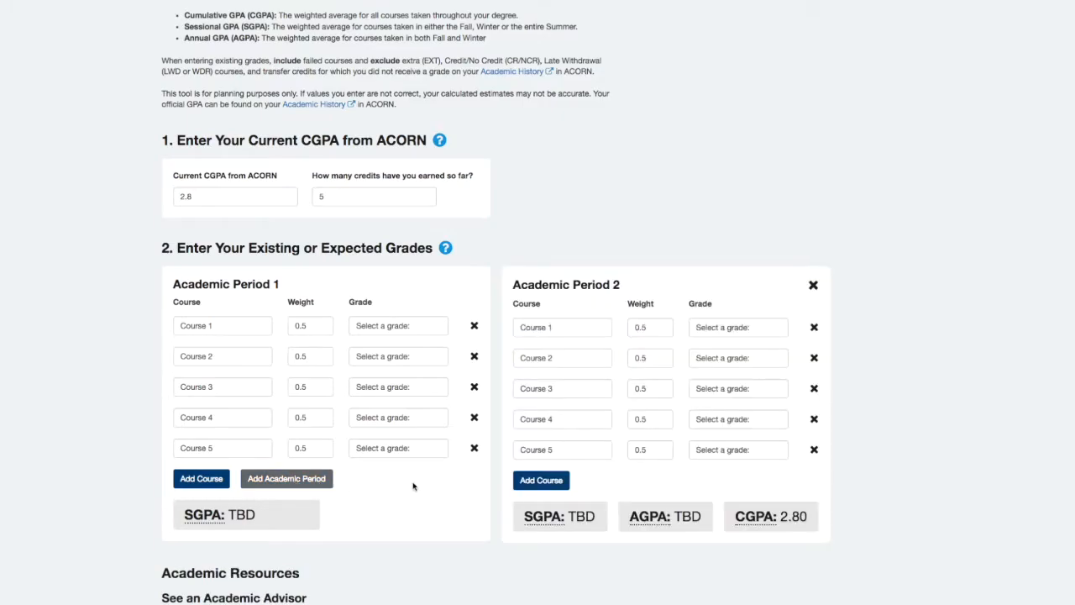
click(396, 326)
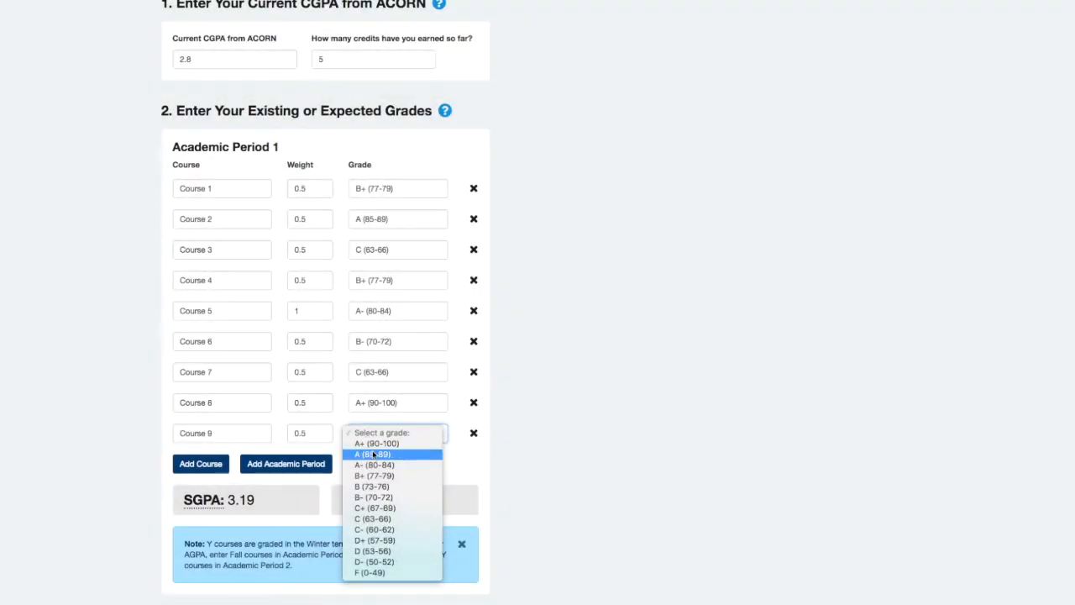
click(373, 464)
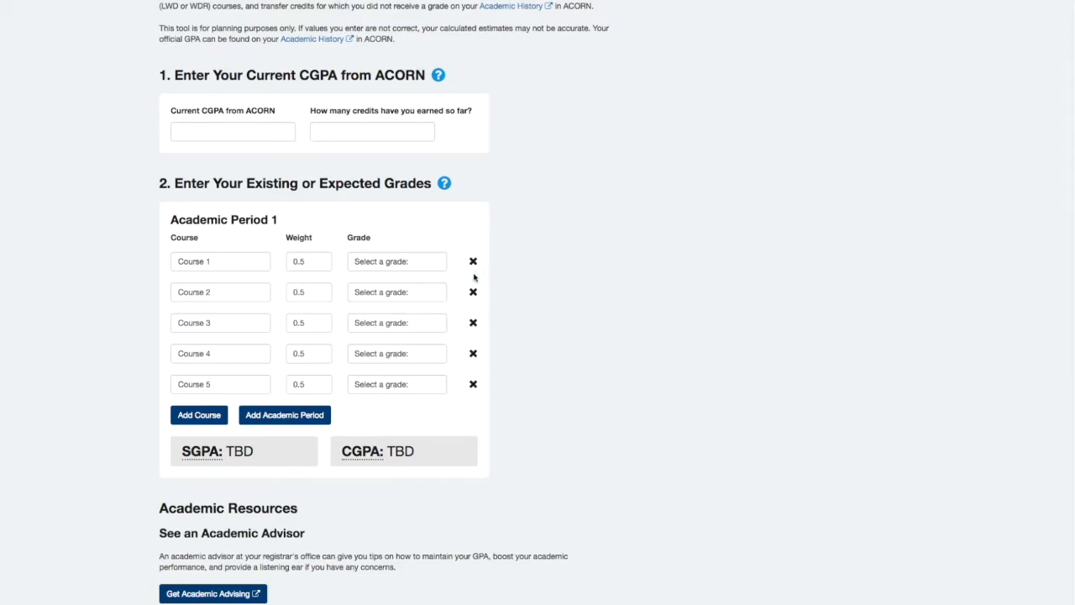
- Grade courses 1–4 of Period 1 as B+, A, C and B+ for an SGPA of 3.15
click(397, 262)
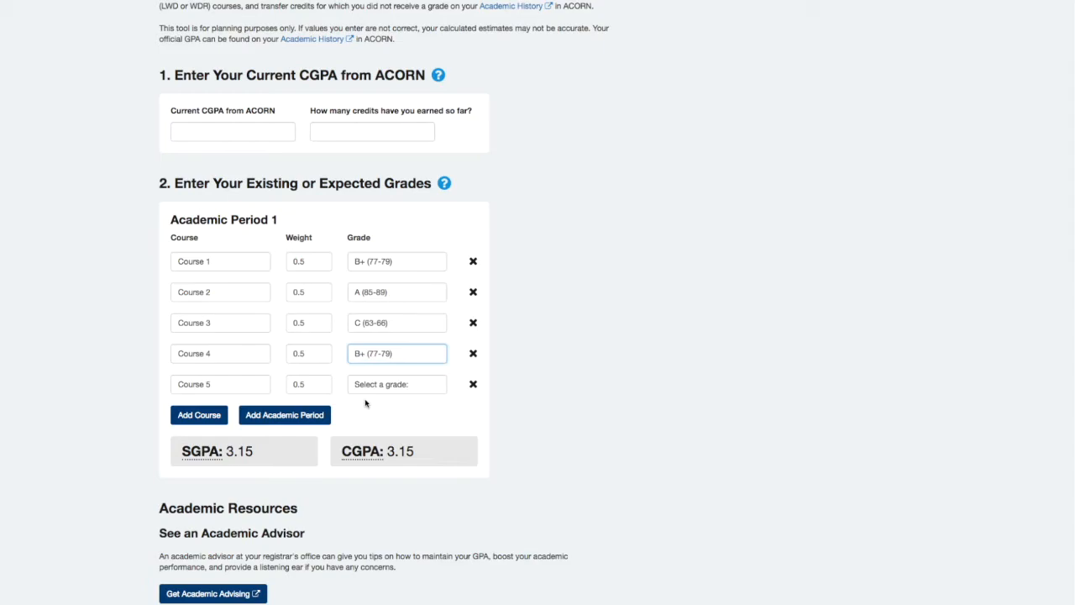
mouse_move(292, 457)
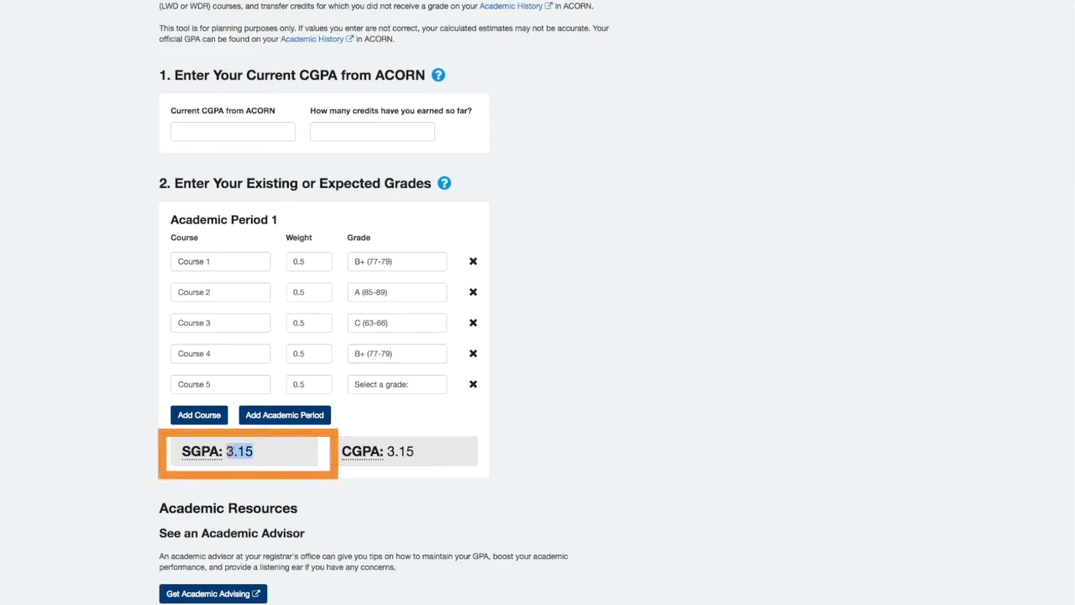
mouse_move(200, 450)
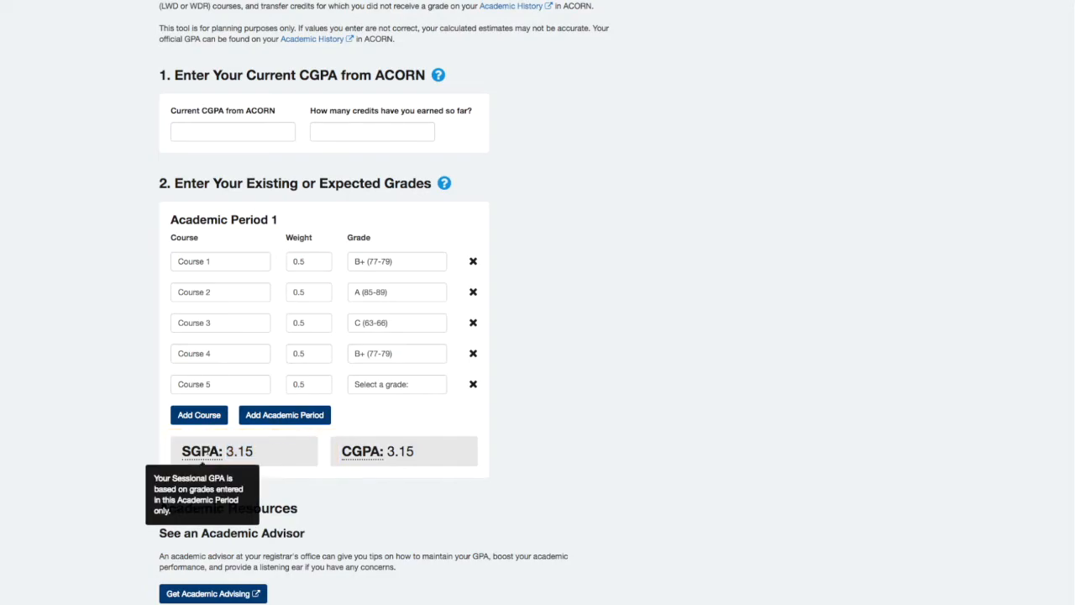
- Add Period 2 graded A-, B-, C, A+, A- with course 1 weighted 1.0
click(284, 413)
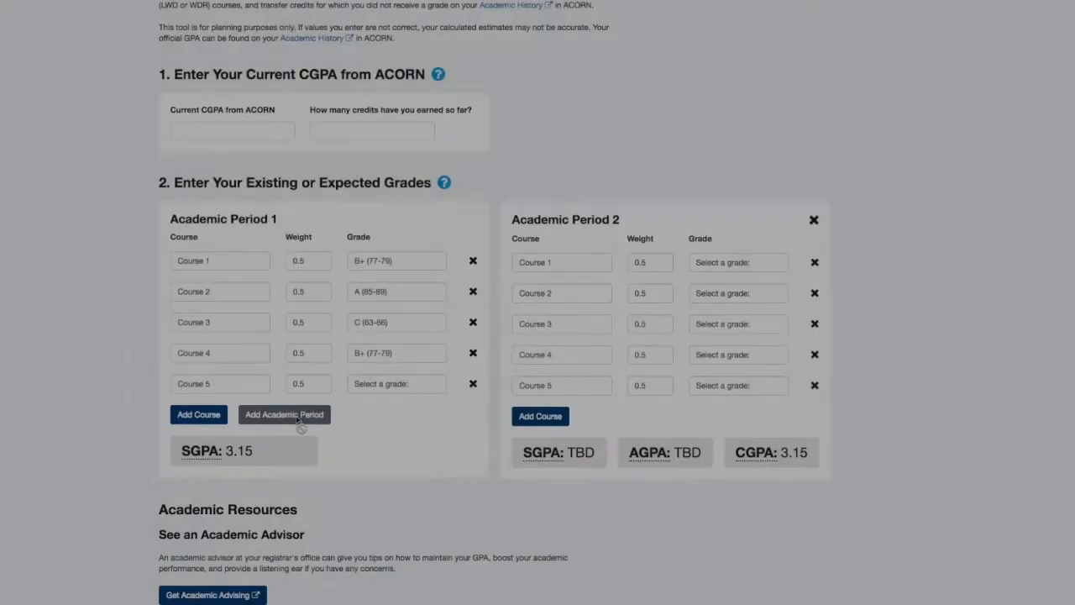
click(736, 262)
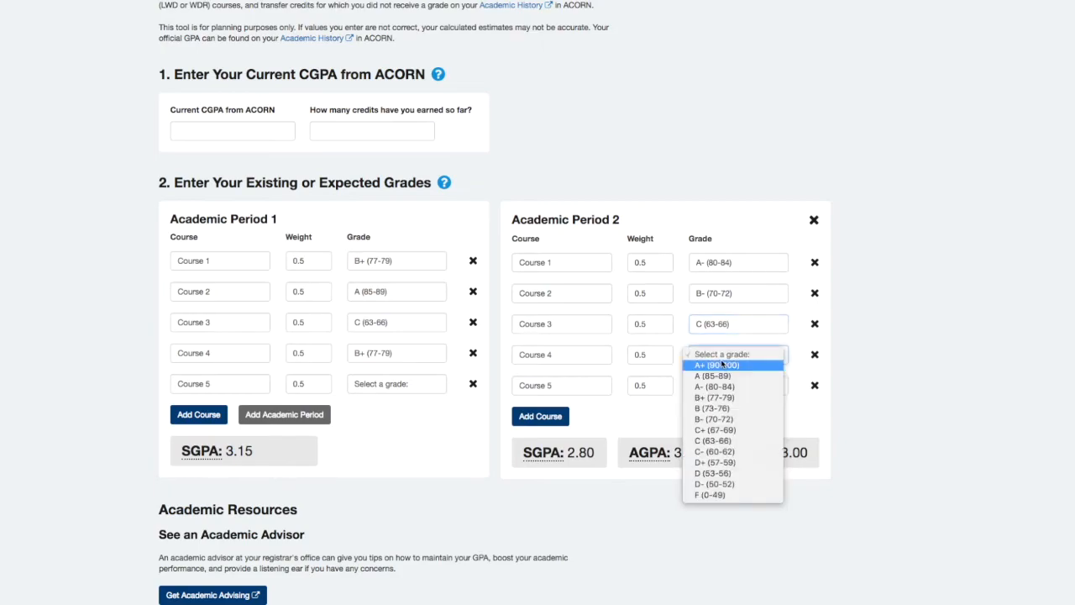
click(715, 365)
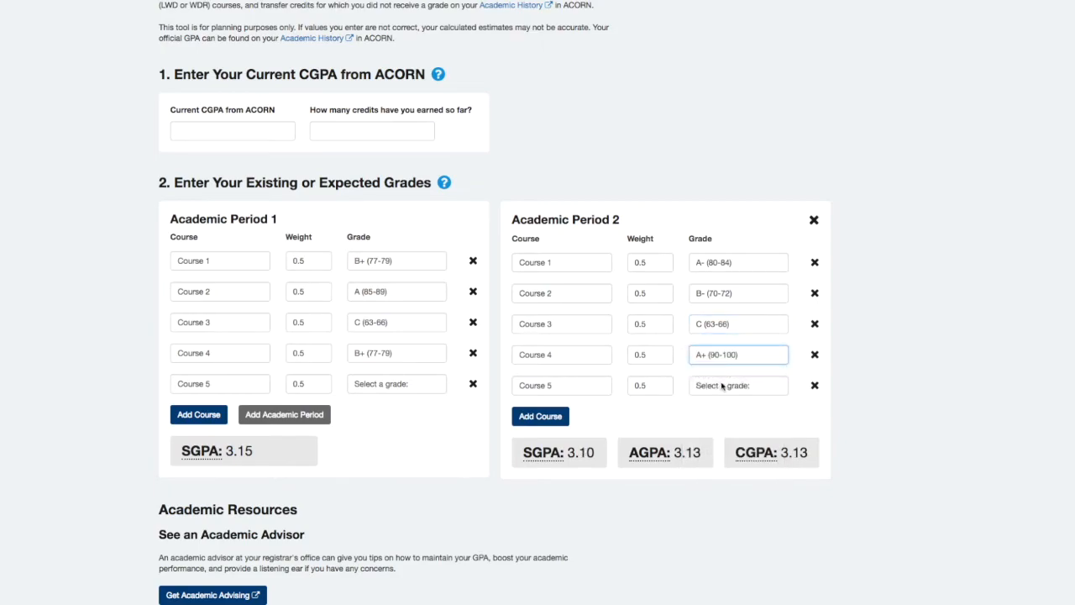
click(738, 385)
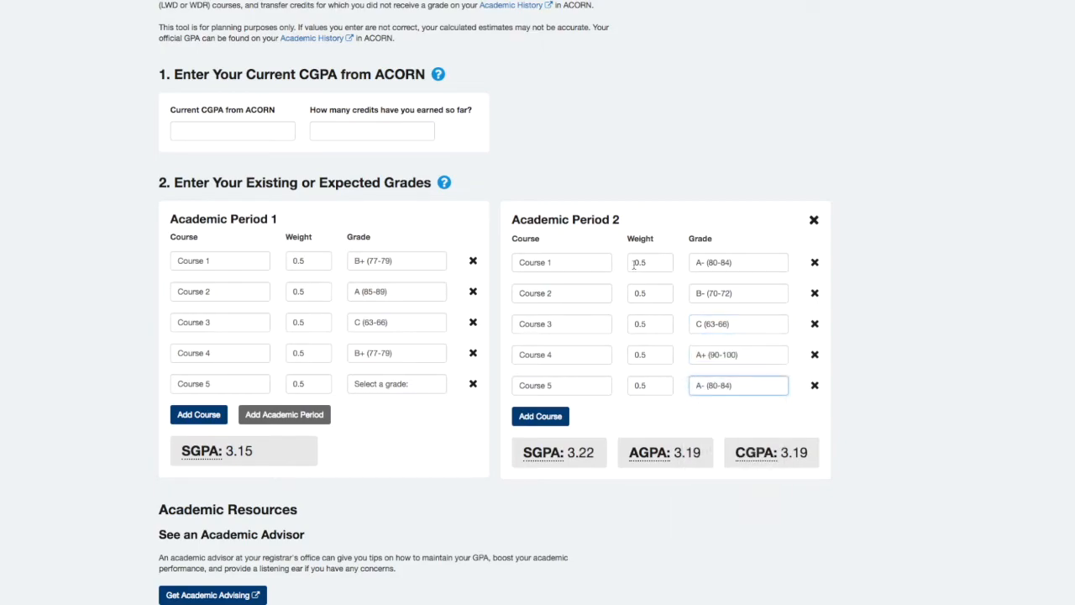
text(1.0)
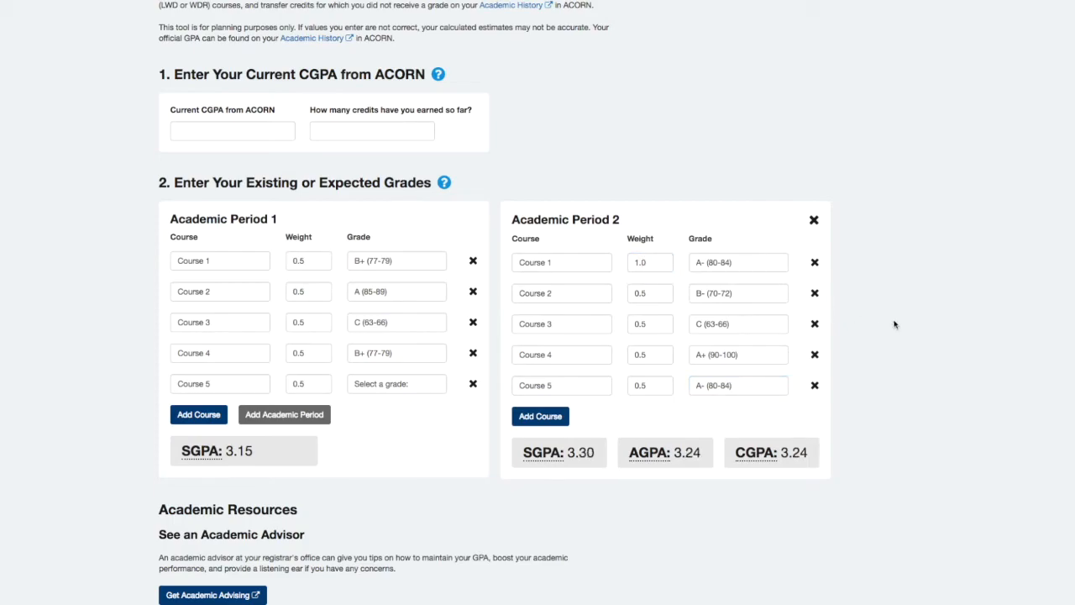
mouse_move(648, 453)
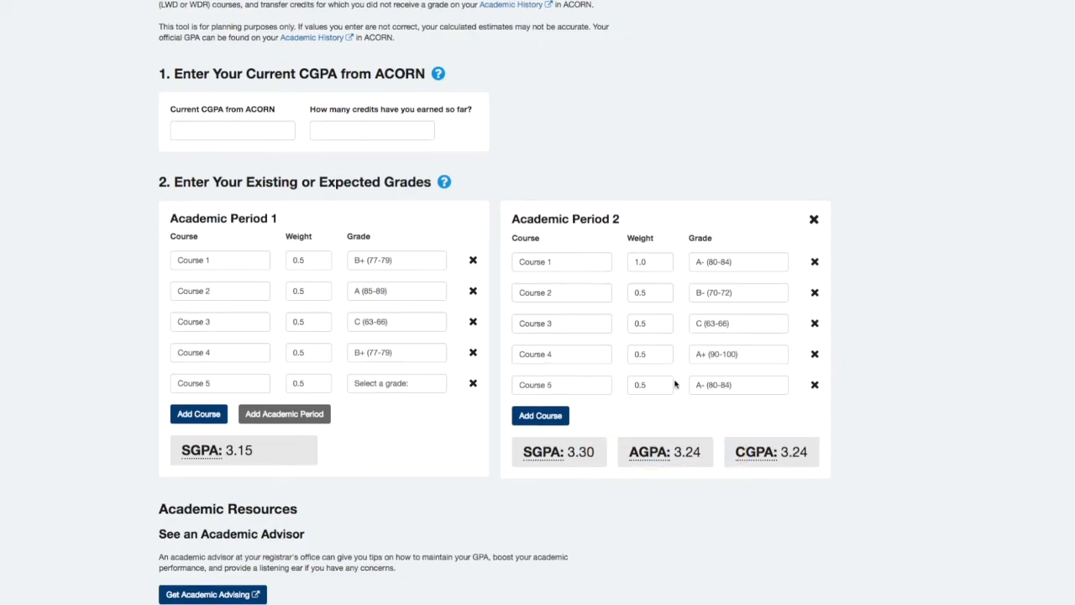
click(649, 262)
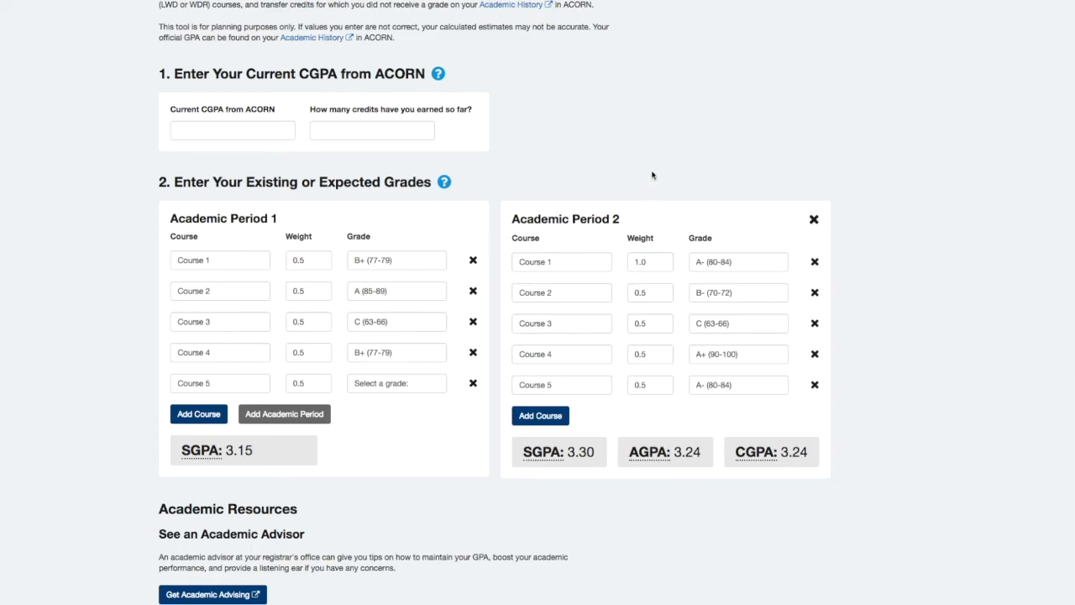
scroll(down, 3)
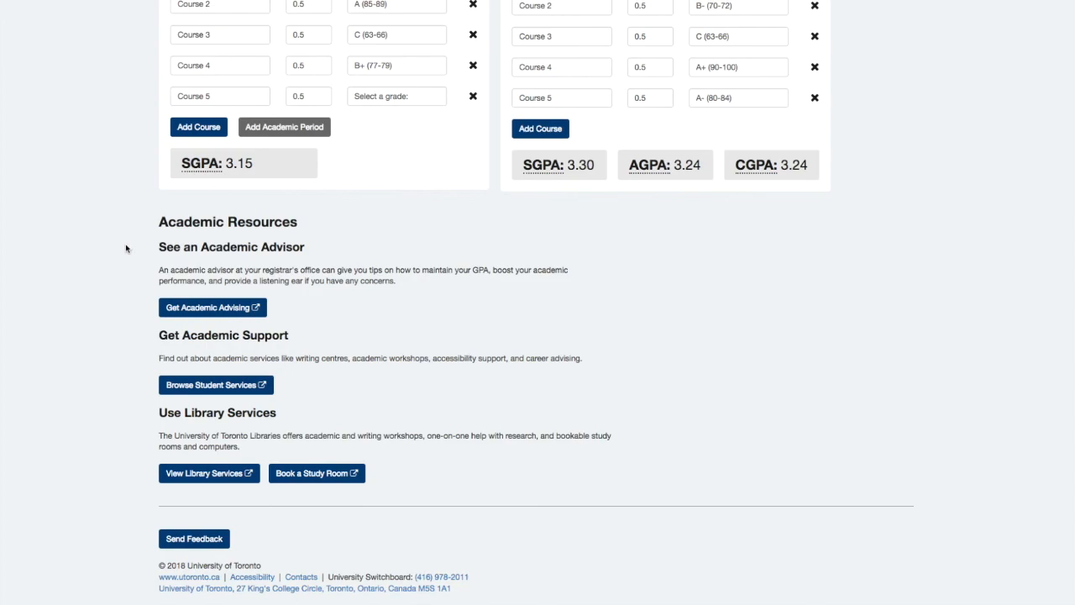
mouse_move(195, 538)
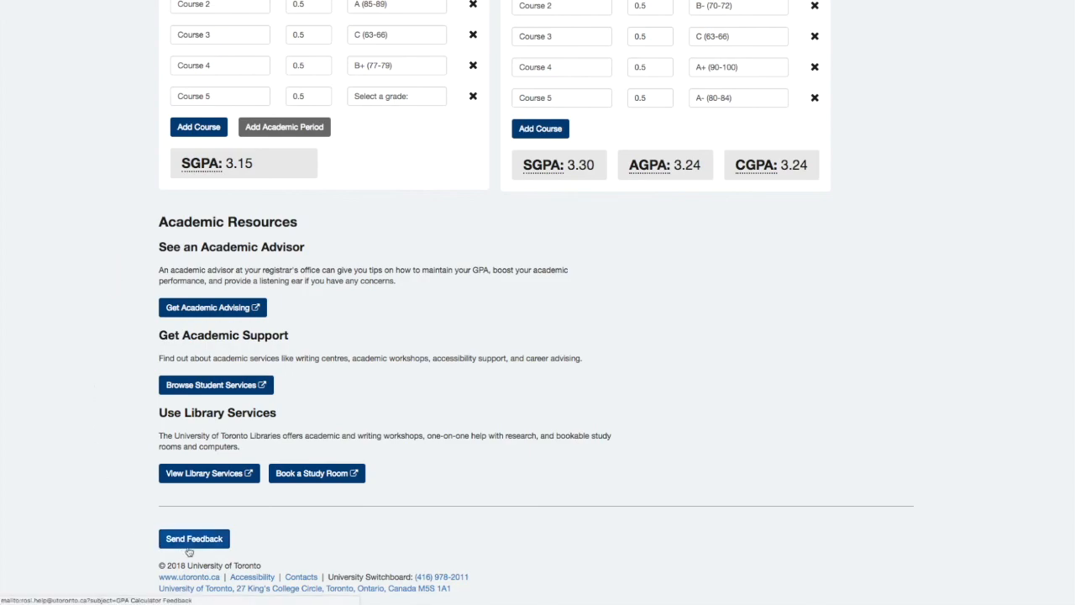